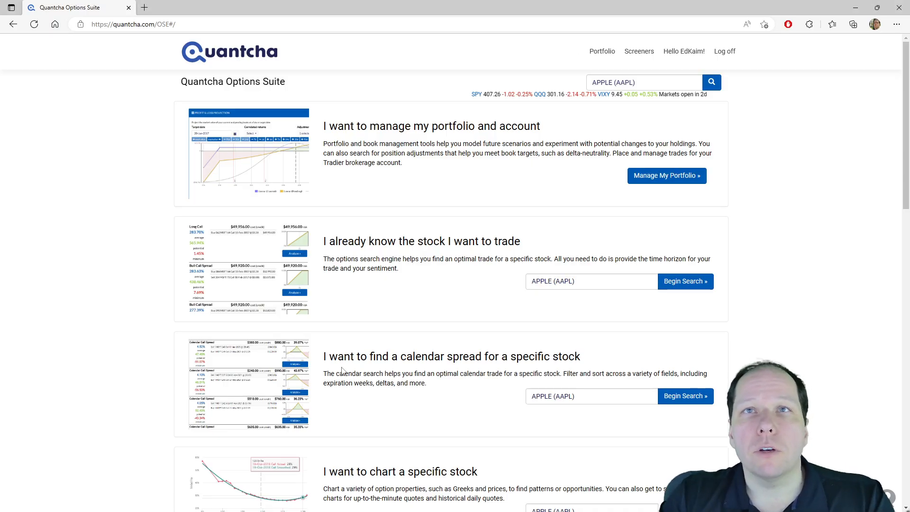
Scroll the dashboard and open See Charts for Apple (AAPL)
scroll(down, 3)
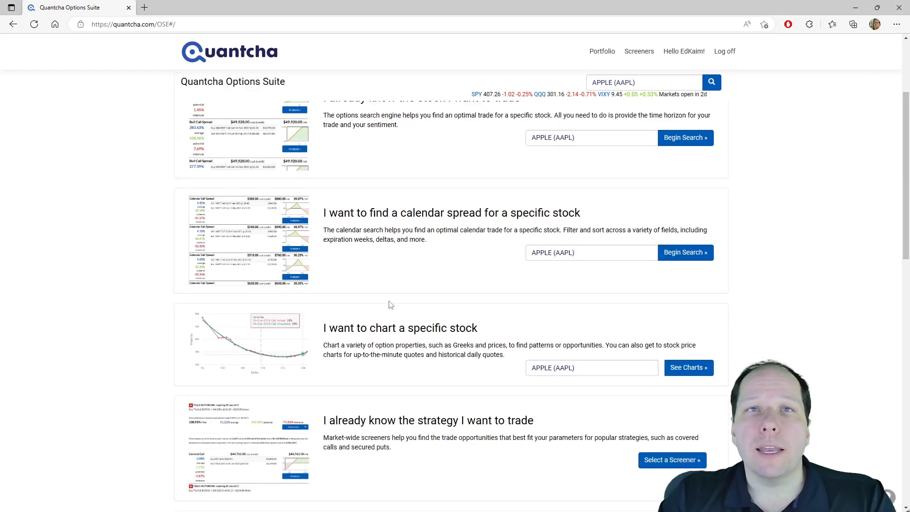
click(688, 367)
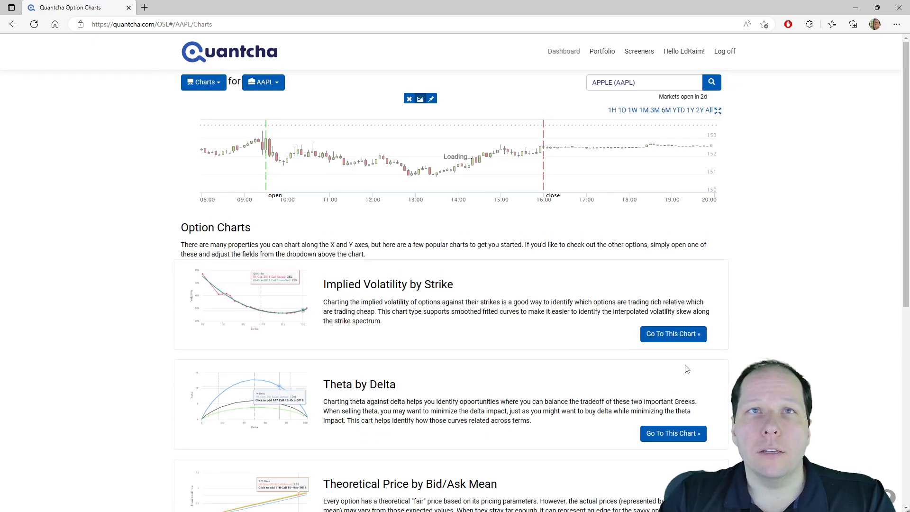
mouse_move(380, 161)
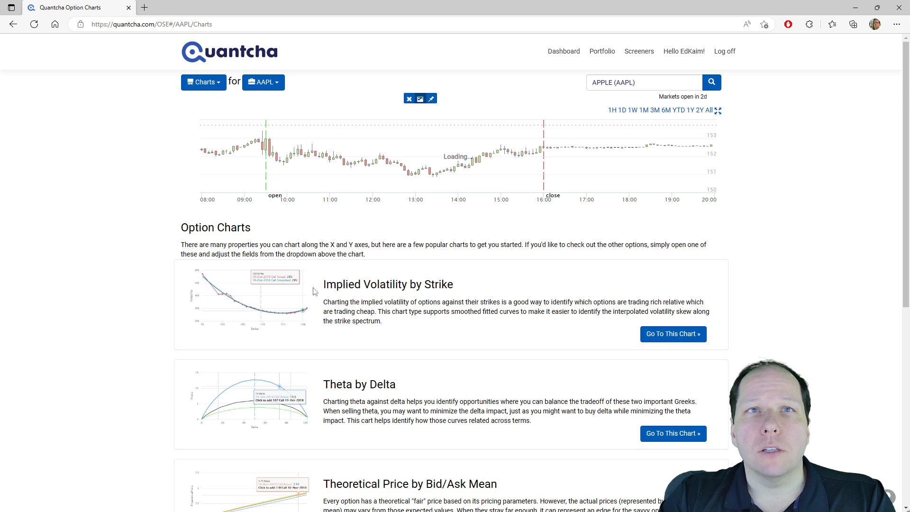
Open the Implied Volatility by Strike chart for AAPL 24-Feb-2023 calls
click(673, 333)
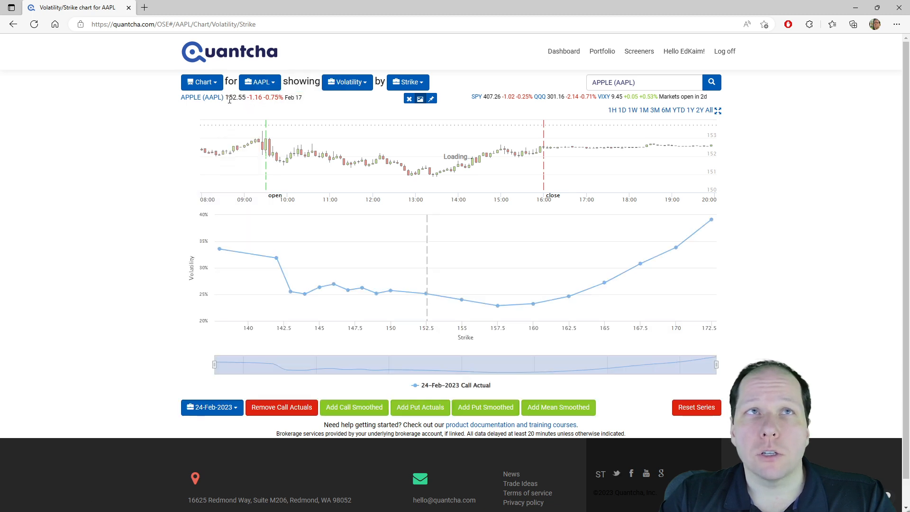
mouse_move(114, 184)
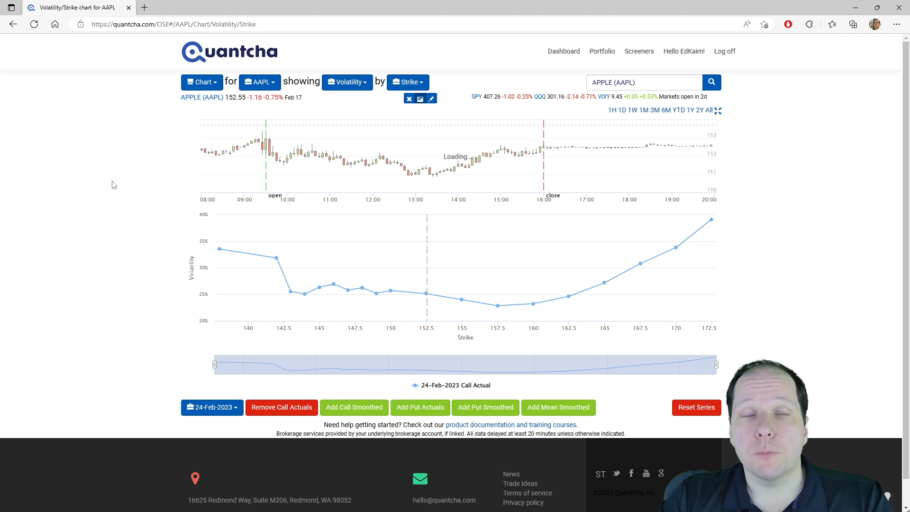
mouse_move(567, 295)
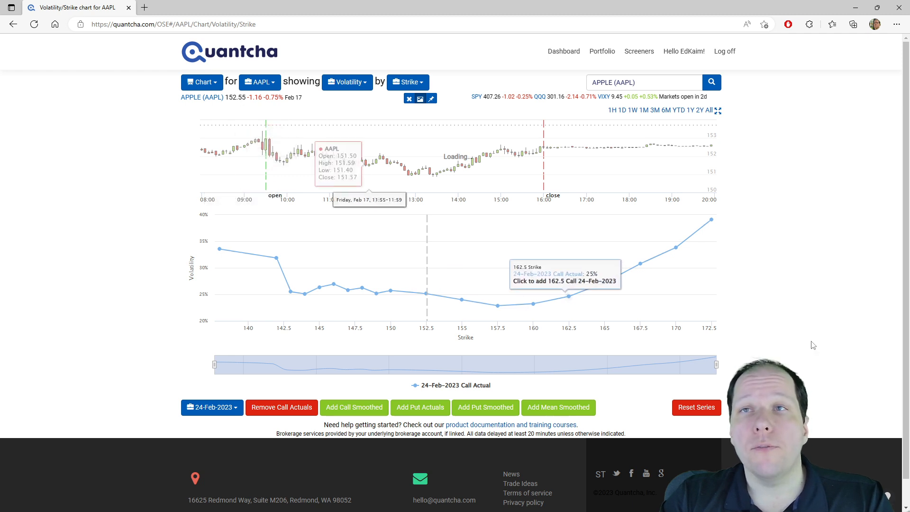
mouse_move(426, 293)
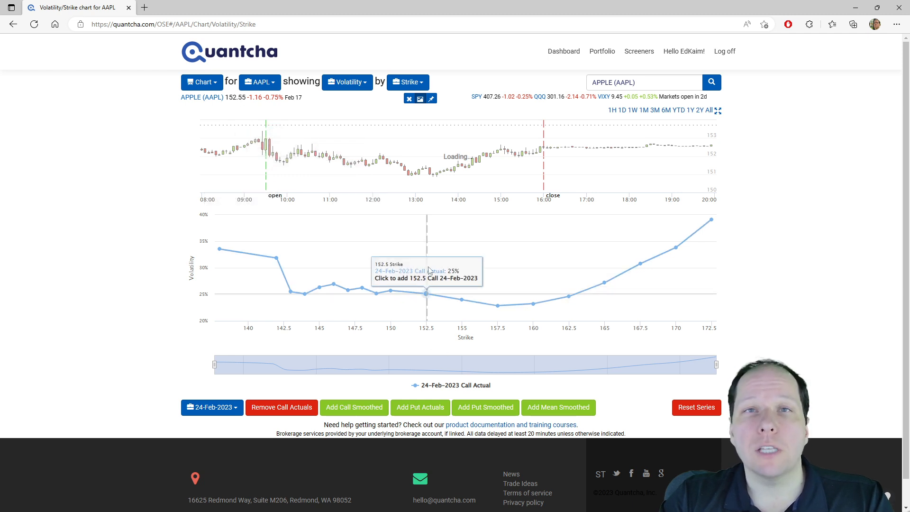
mouse_move(830, 366)
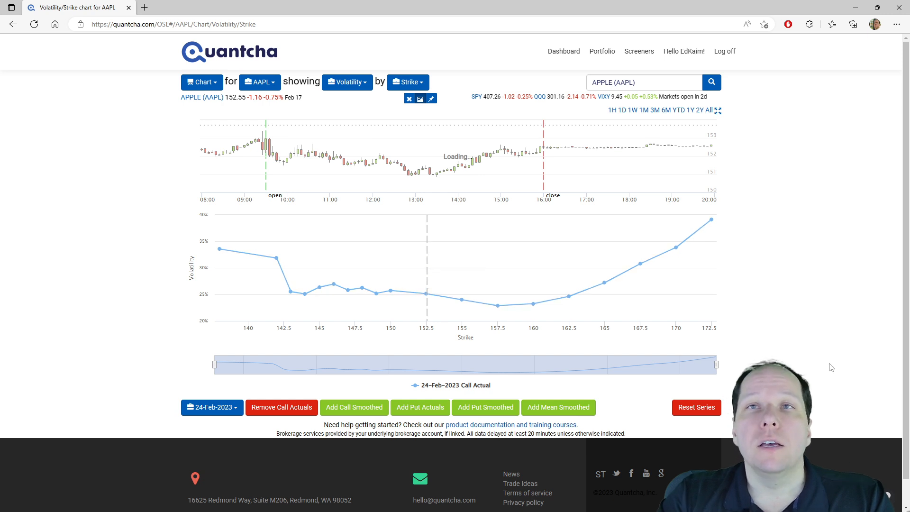
mouse_move(809, 347)
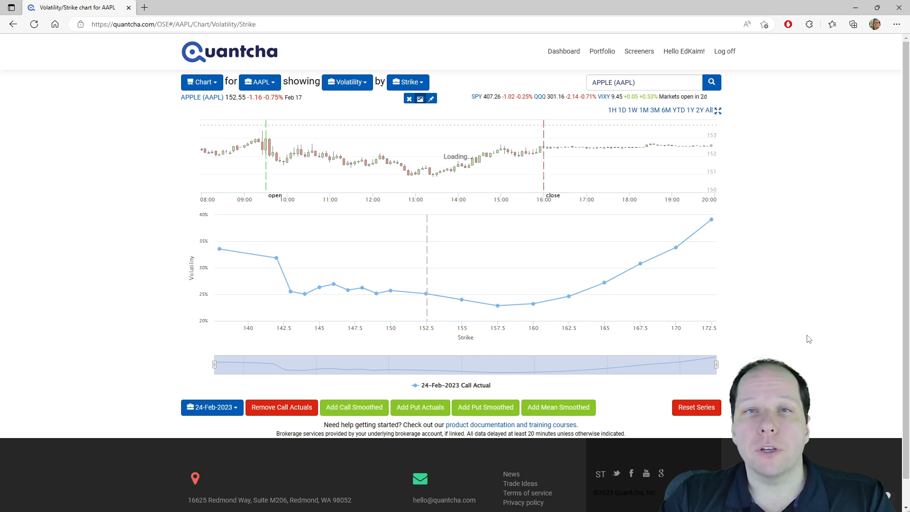
mouse_move(796, 329)
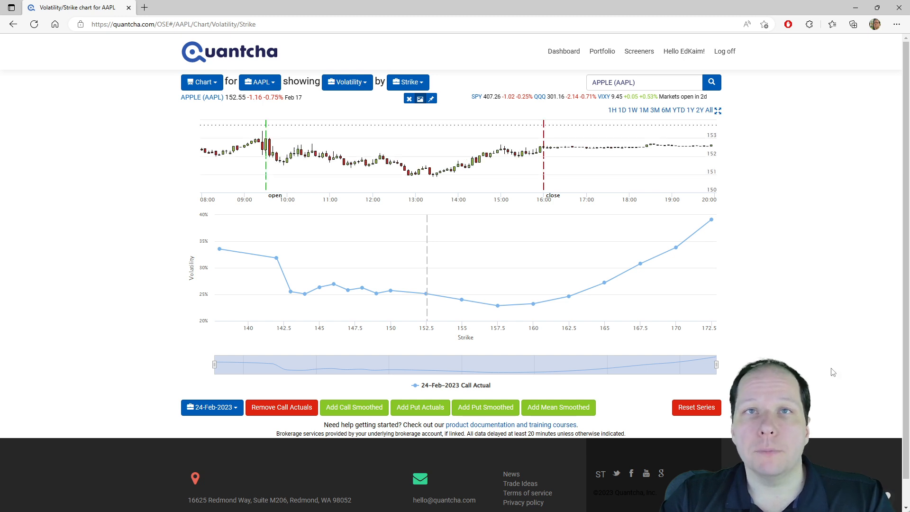
mouse_move(438, 472)
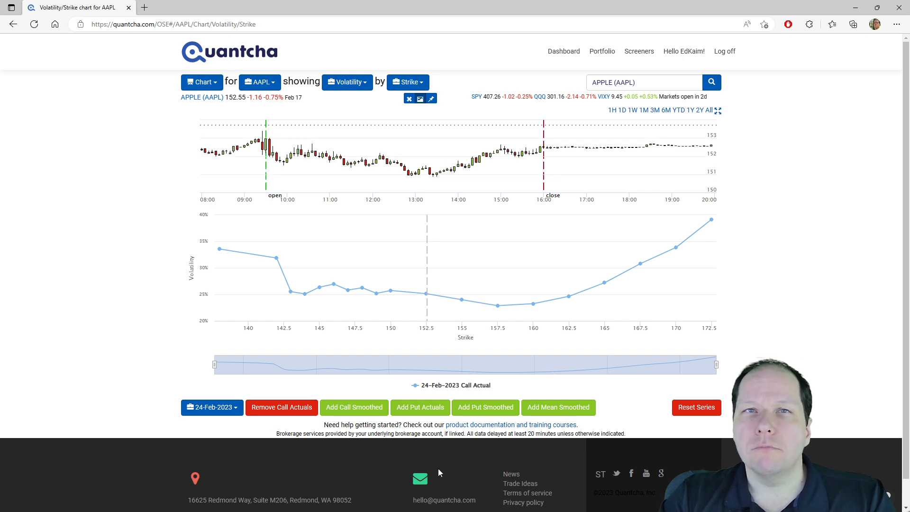
Add the 24-Feb-2023 put actuals curve to the strike chart
click(419, 407)
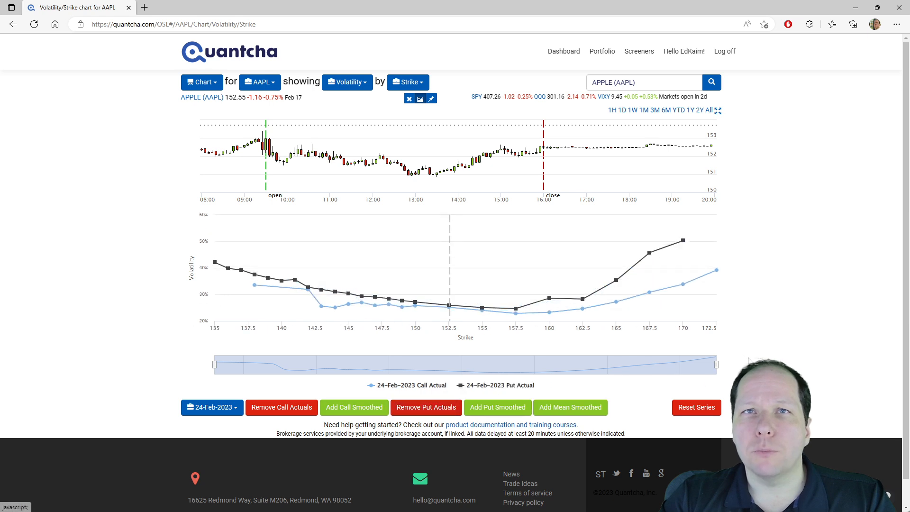
mouse_move(814, 328)
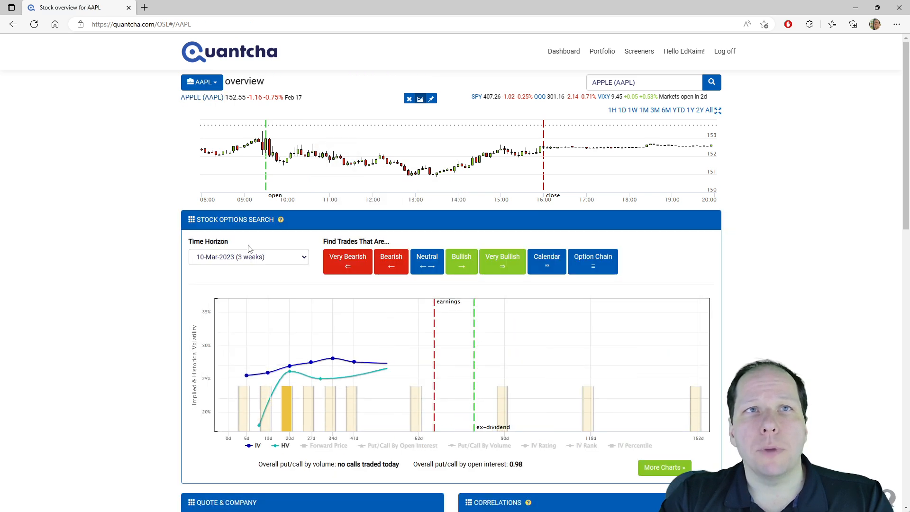
Set the time horizon to 24-Feb-2023 and view the chain as Straddle - At The Money
click(247, 256)
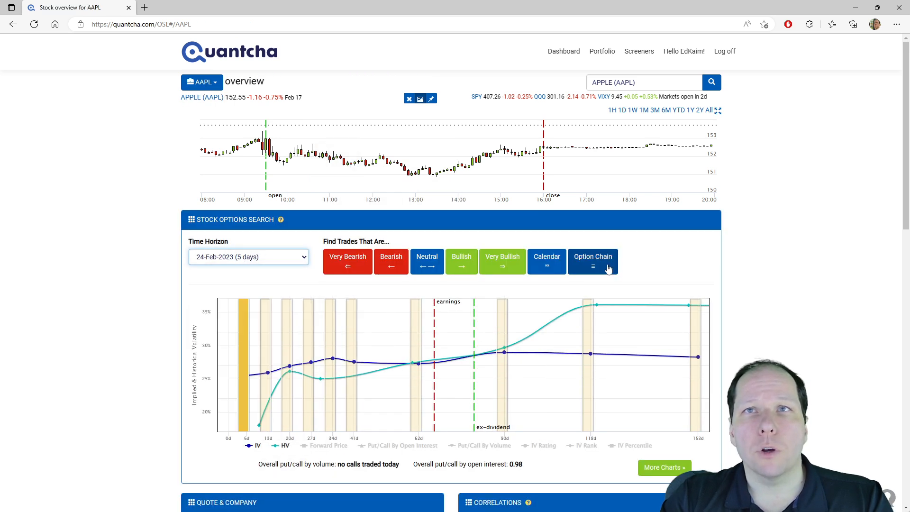
click(592, 260)
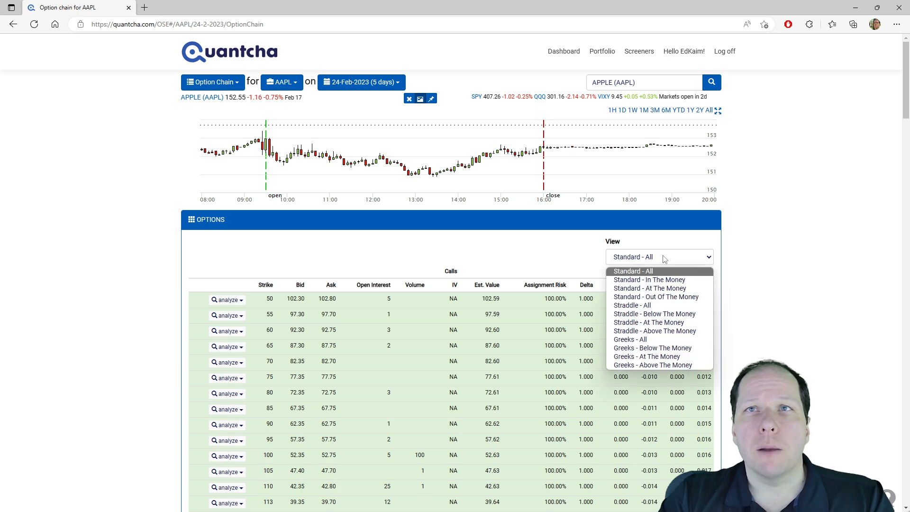
mouse_move(651, 305)
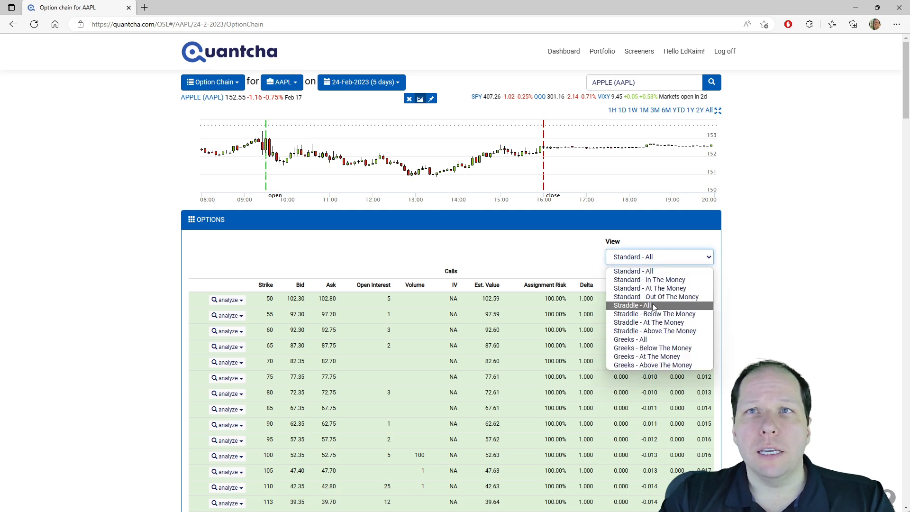
click(648, 322)
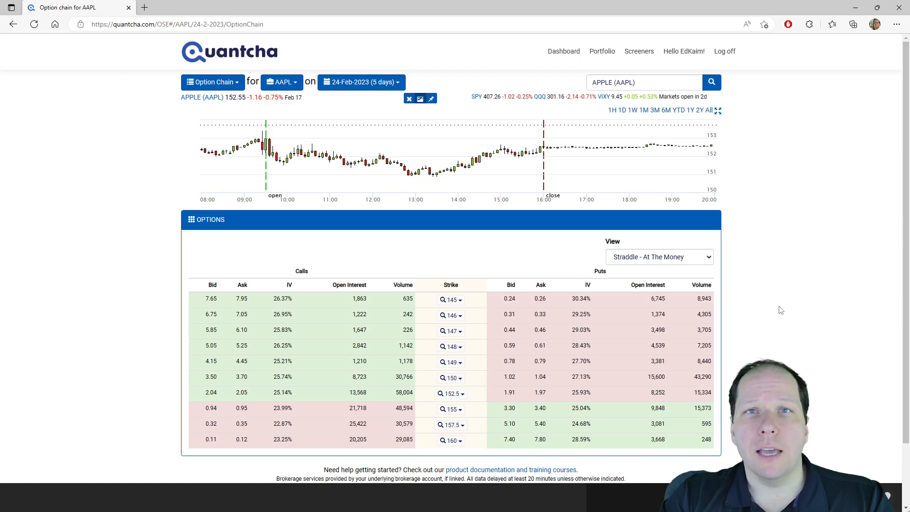
scroll(down, 3)
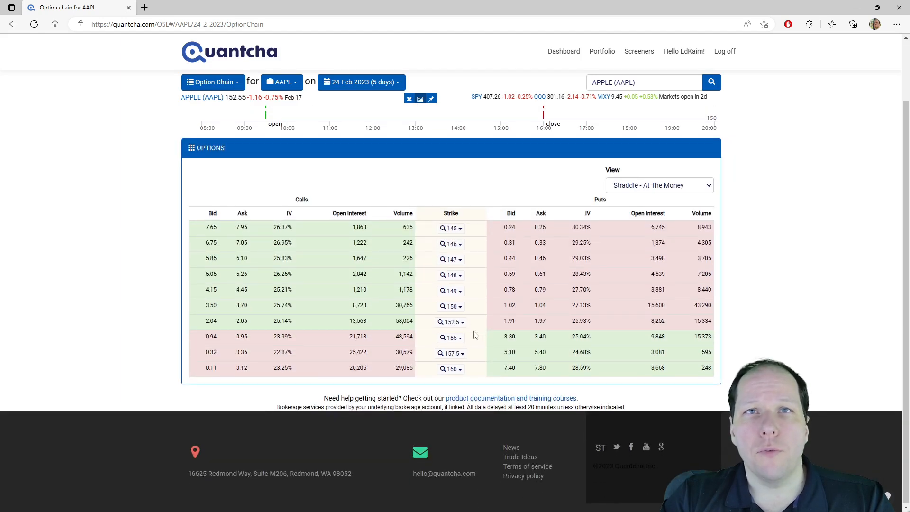
mouse_move(451, 321)
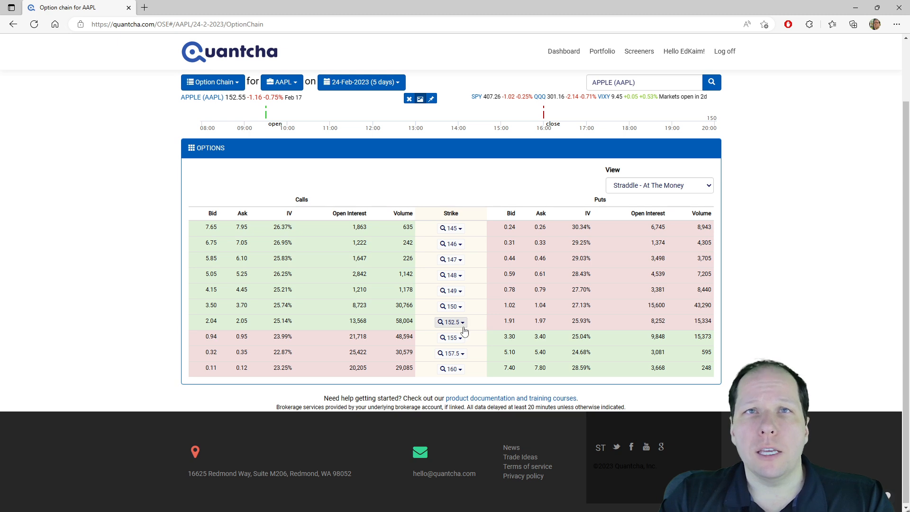
mouse_move(207, 323)
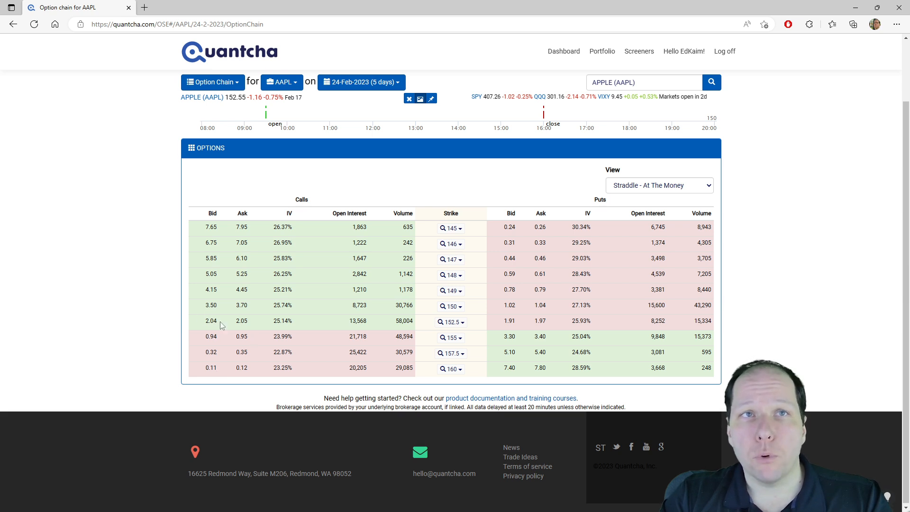
mouse_move(227, 324)
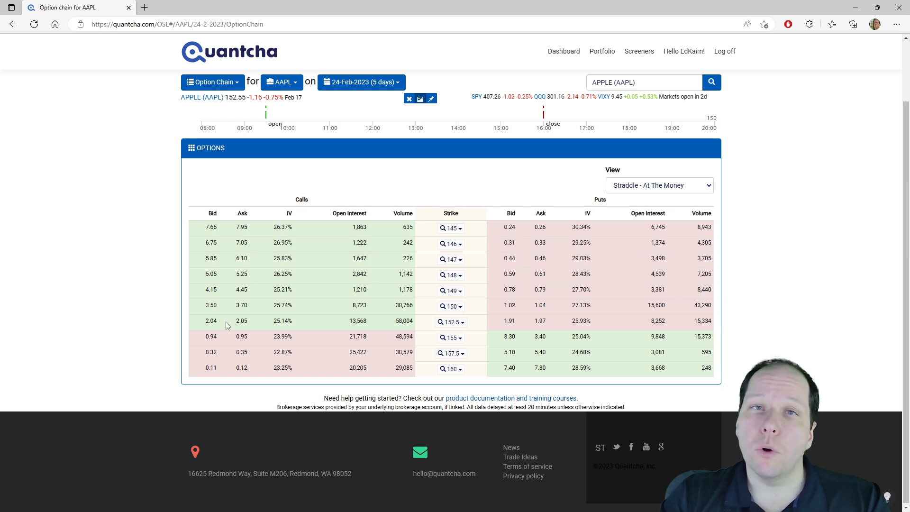
mouse_move(284, 321)
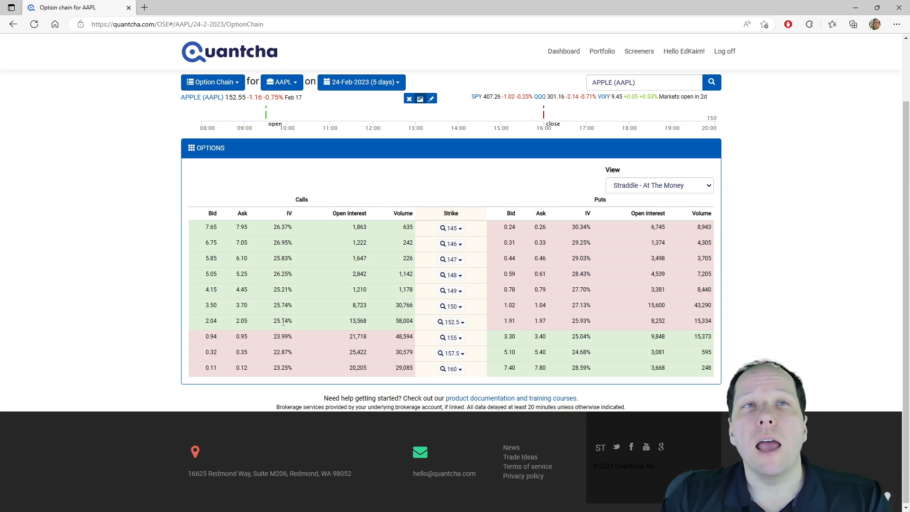
double_click(282, 321)
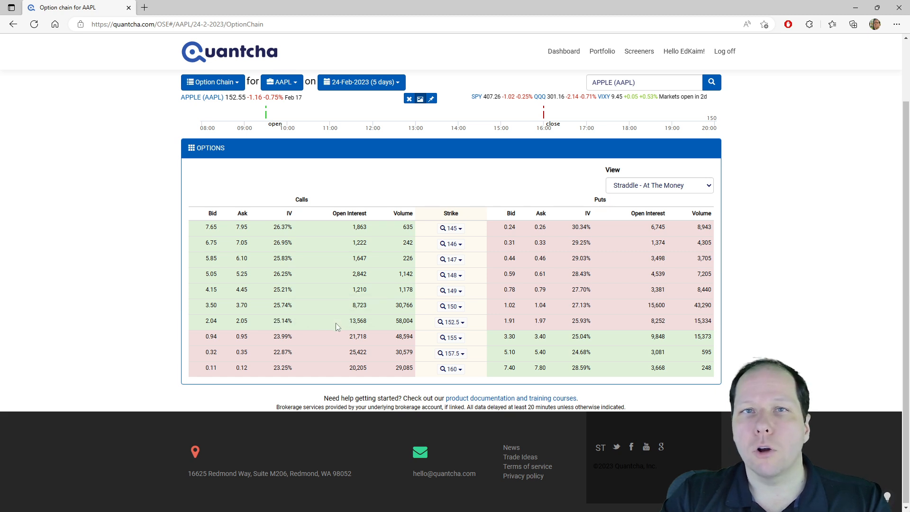
mouse_move(344, 337)
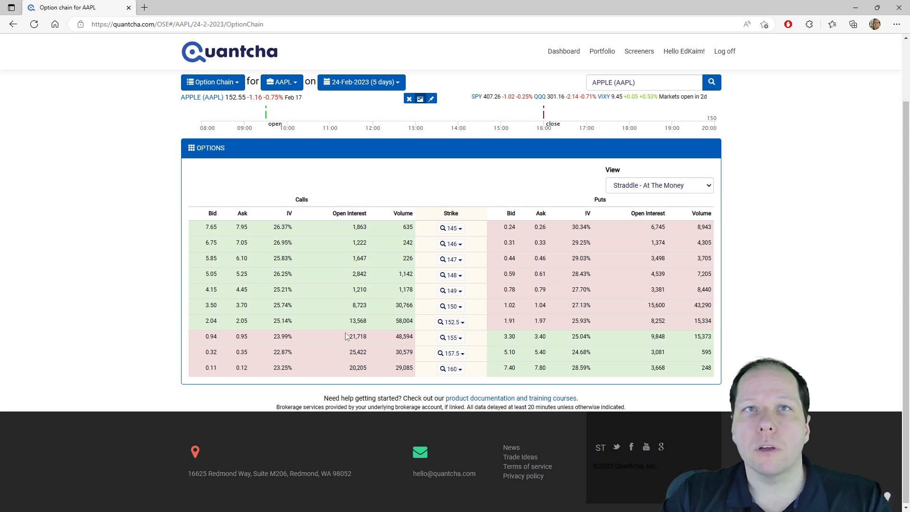
mouse_move(457, 327)
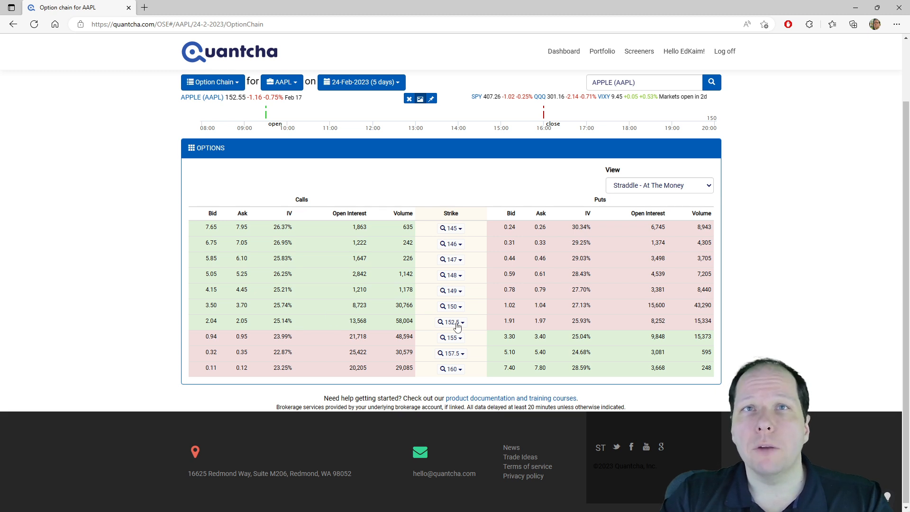
double_click(578, 321)
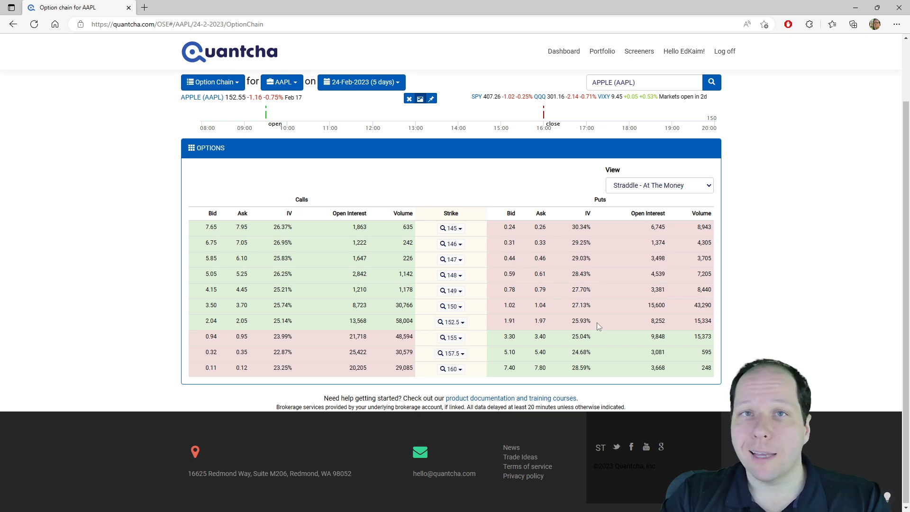
mouse_move(589, 328)
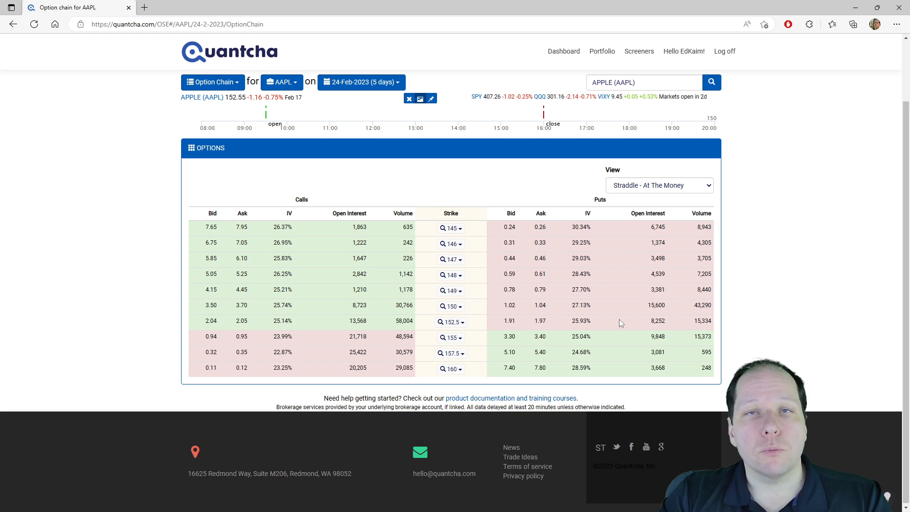
mouse_move(569, 323)
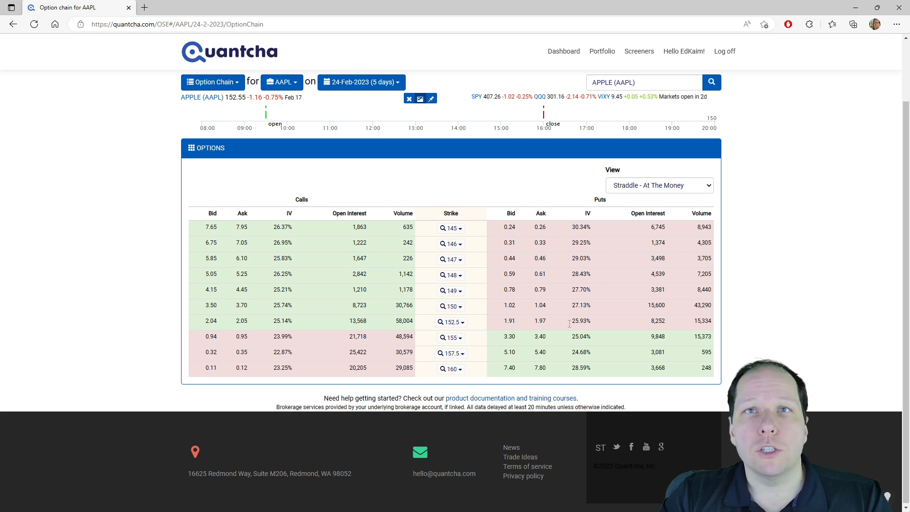
double_click(282, 320)
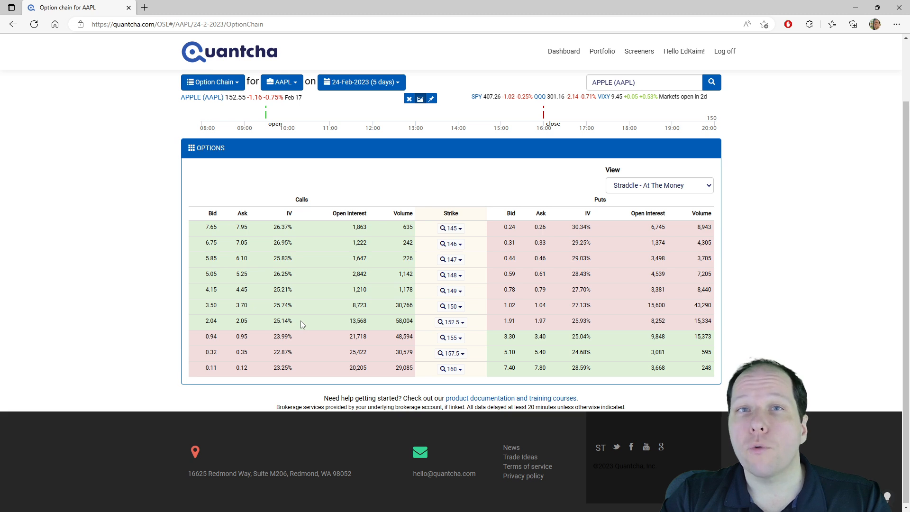
mouse_move(573, 322)
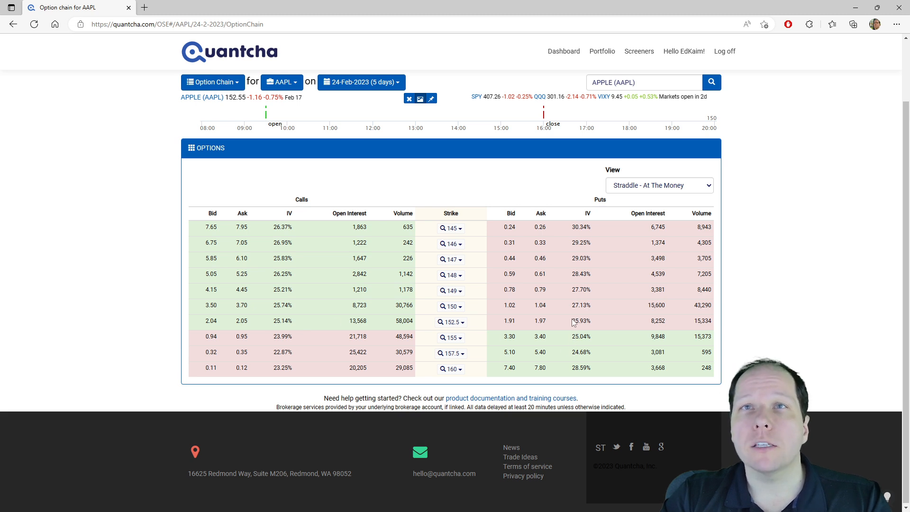
mouse_move(593, 326)
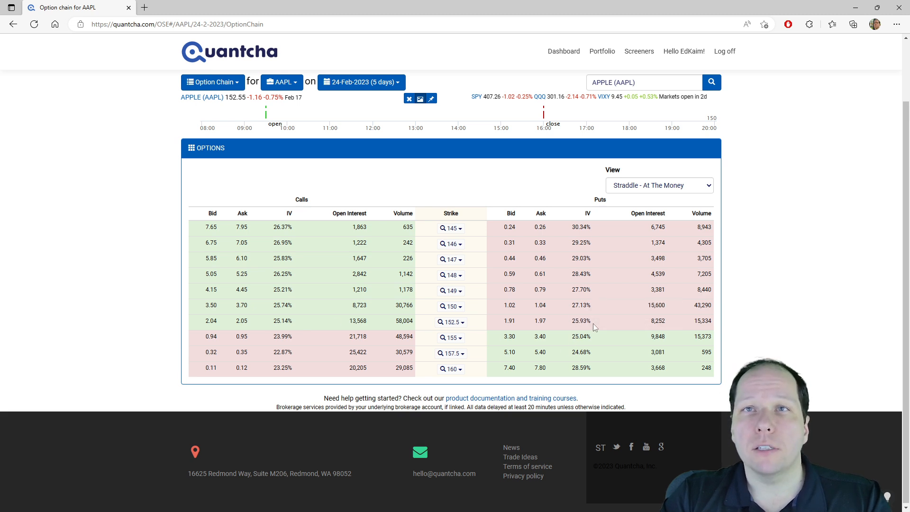
mouse_move(582, 329)
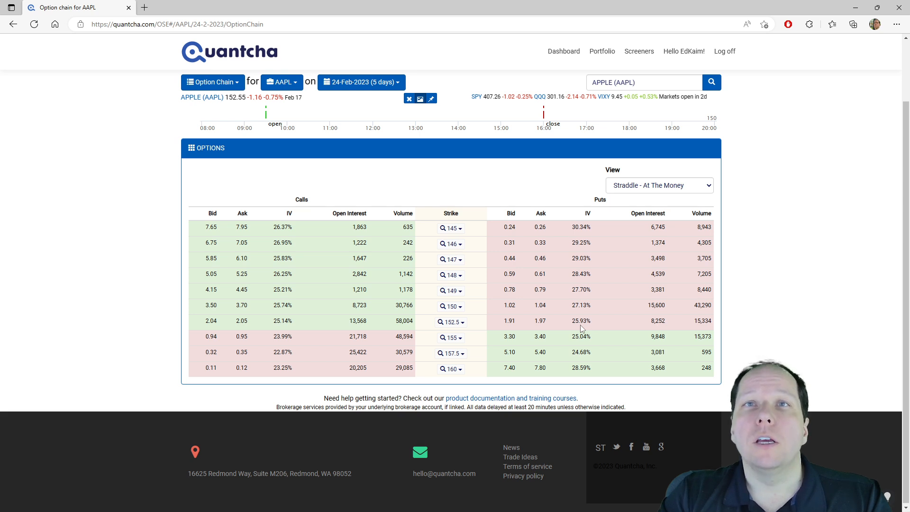
mouse_move(597, 326)
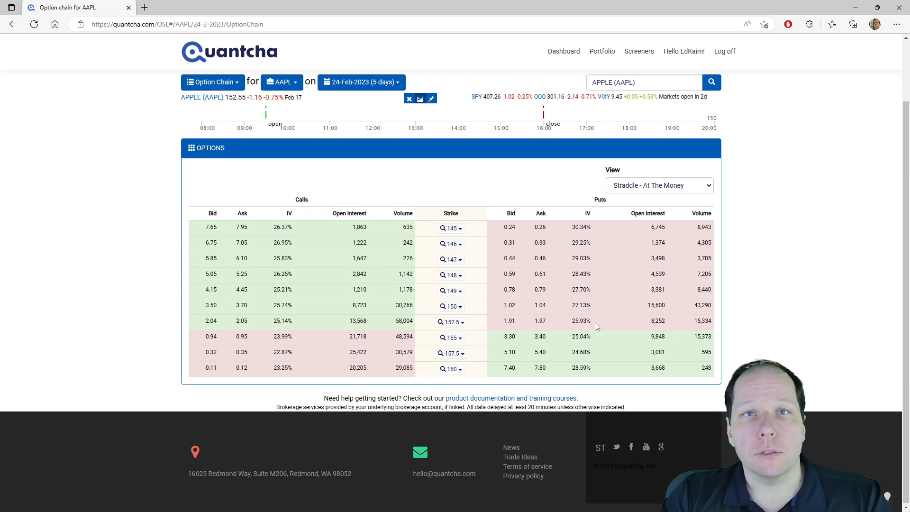
mouse_move(595, 331)
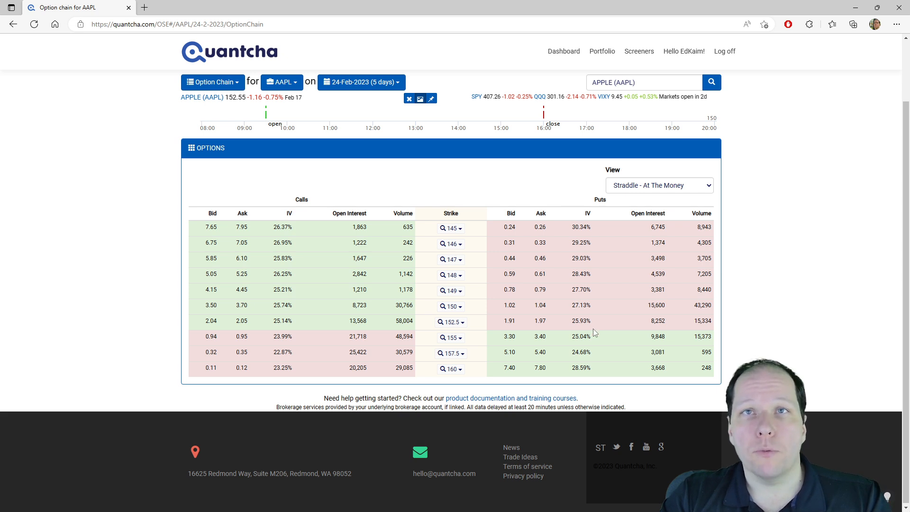
mouse_move(574, 330)
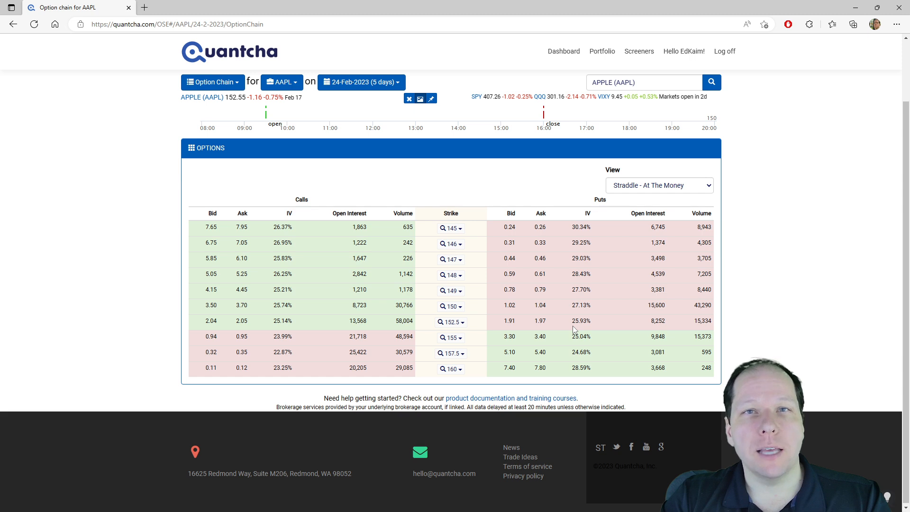
mouse_move(503, 230)
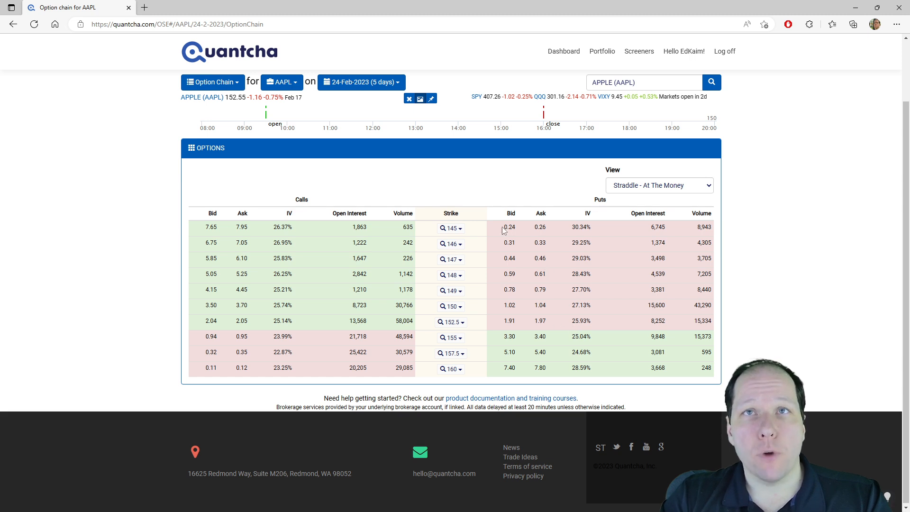
mouse_move(519, 325)
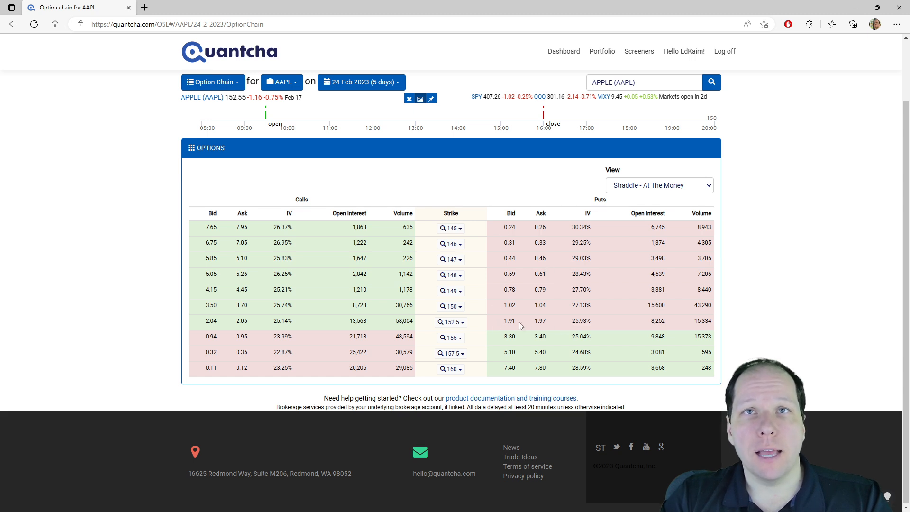
mouse_move(526, 324)
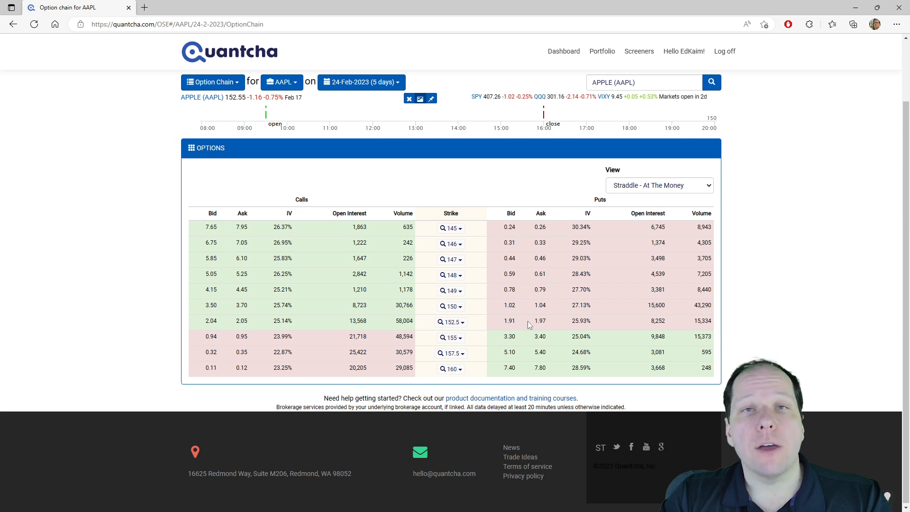
Switch the chain to a Standard view and highlight the 152.5 put's bid and ask
click(659, 185)
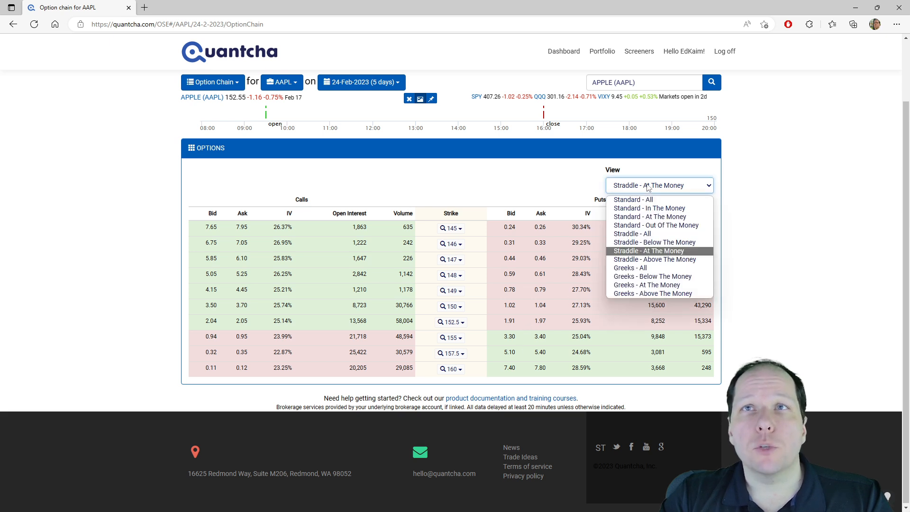
mouse_move(649, 216)
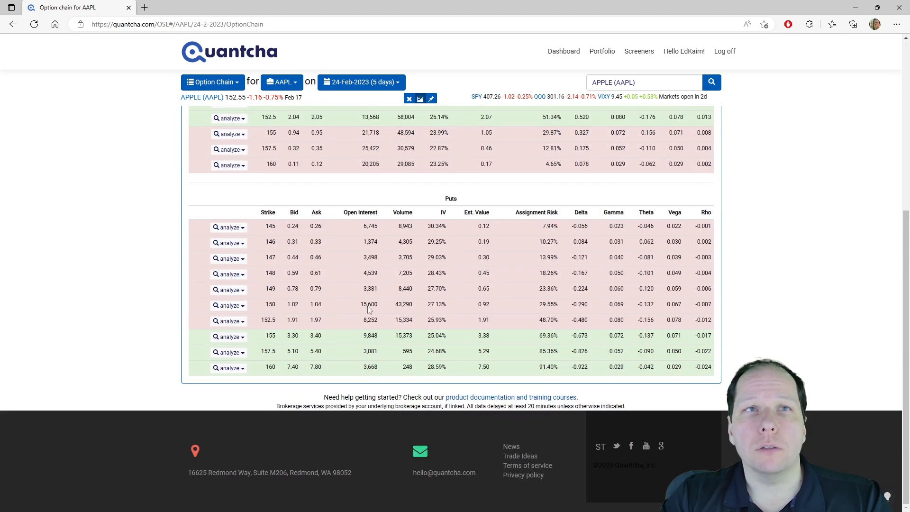
double_click(292, 320)
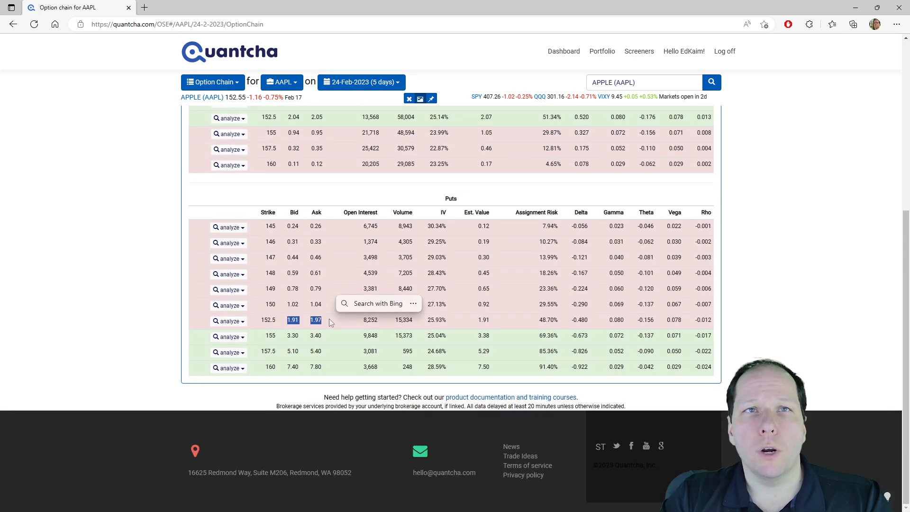
mouse_move(421, 320)
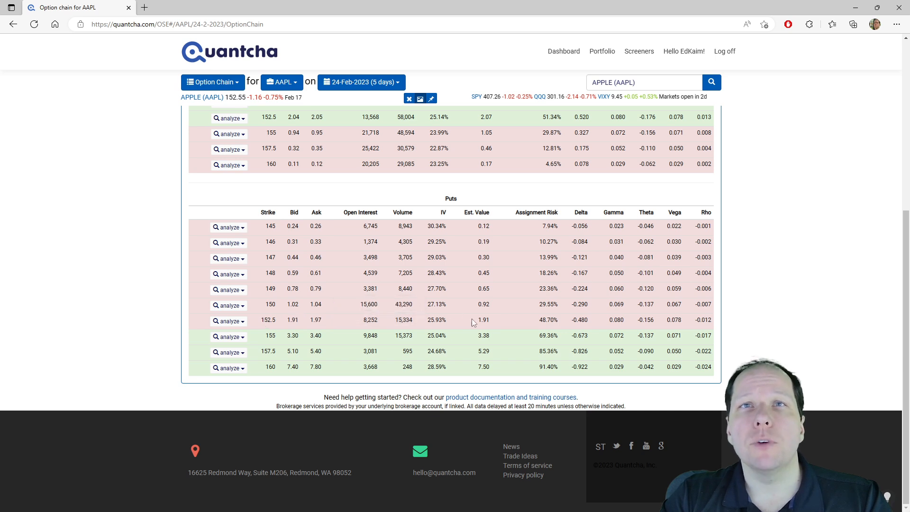
double_click(483, 319)
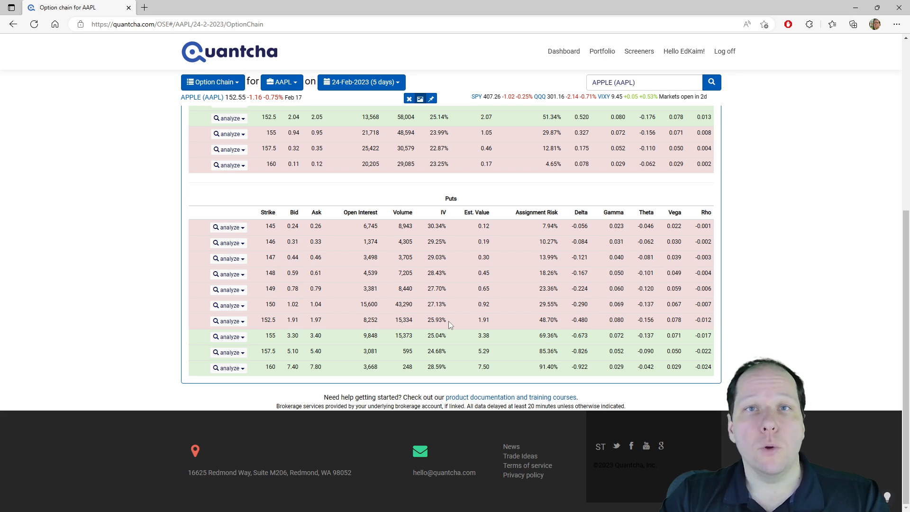
mouse_move(490, 323)
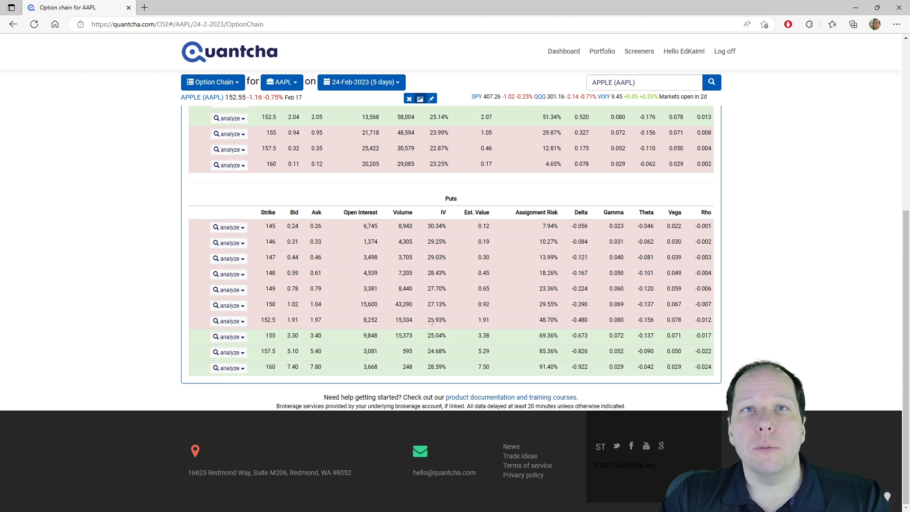
mouse_move(466, 321)
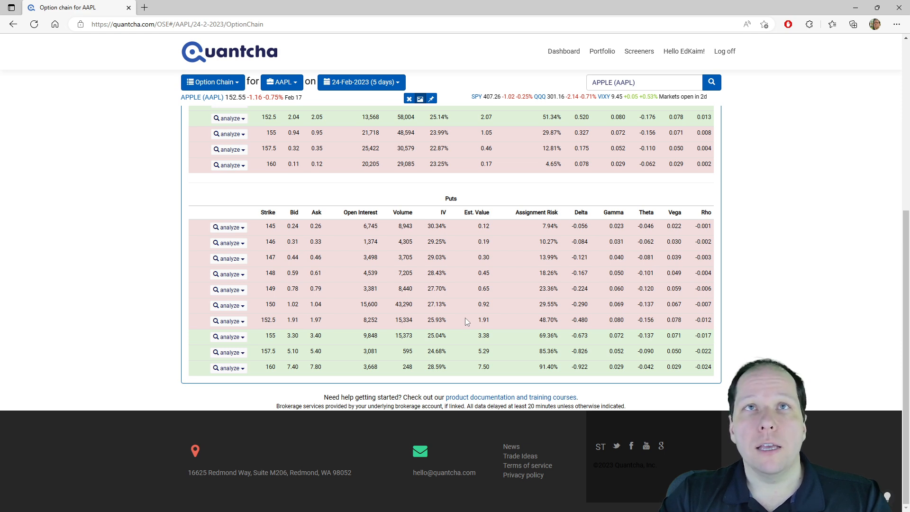
mouse_move(431, 133)
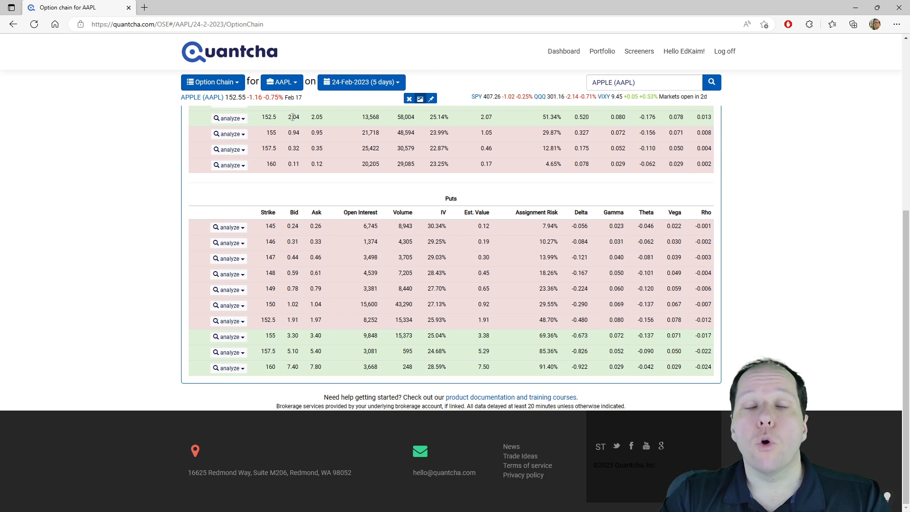
mouse_move(418, 347)
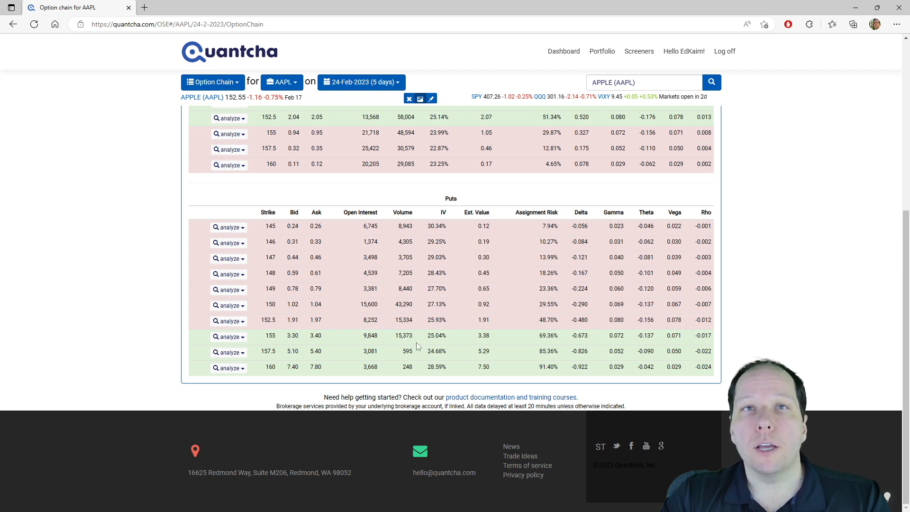
mouse_move(344, 336)
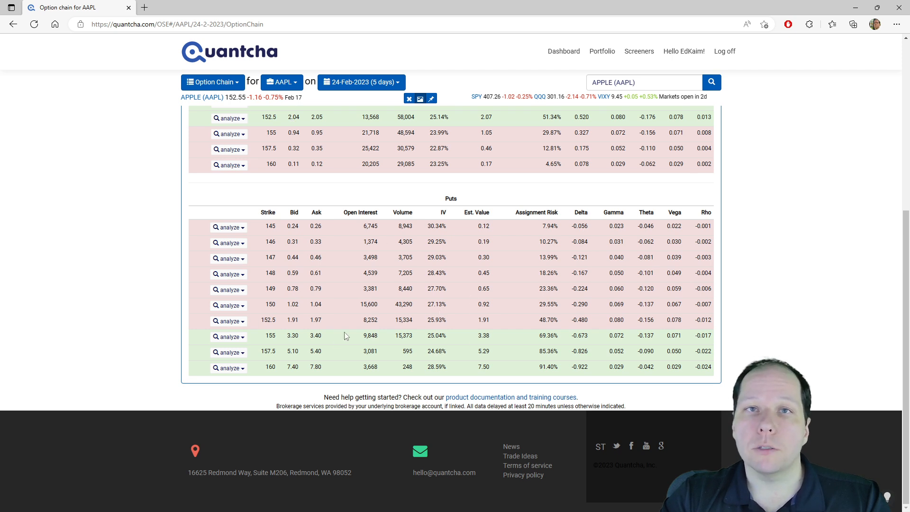